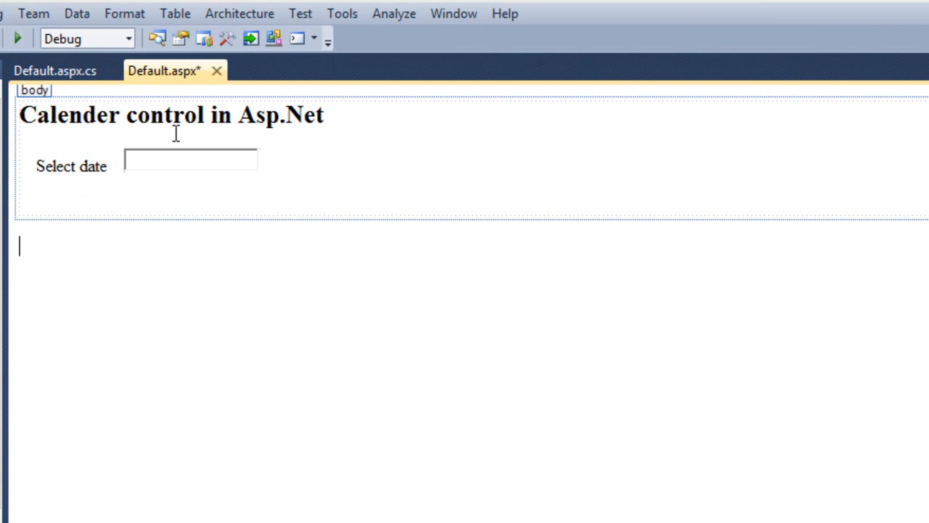
Place an ImageButton right after the date text box.
click(71, 166)
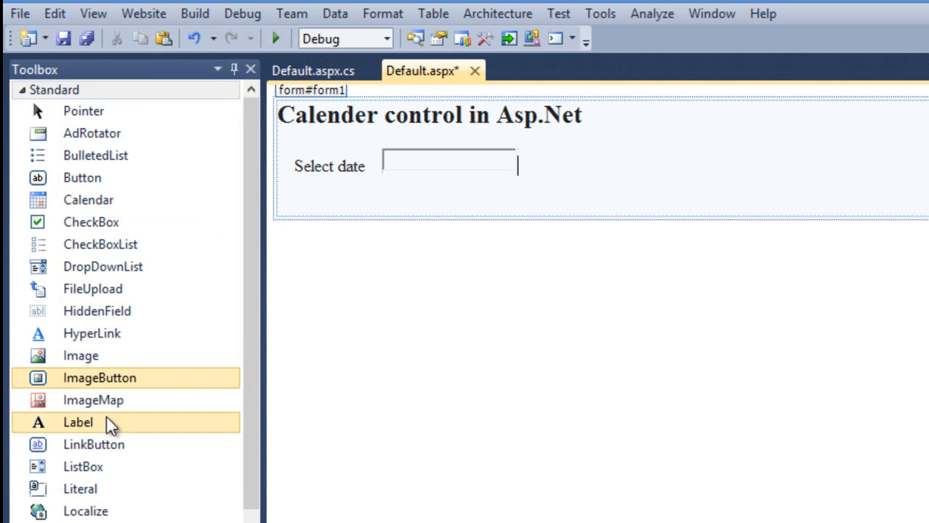
drag(99, 377, 526, 166)
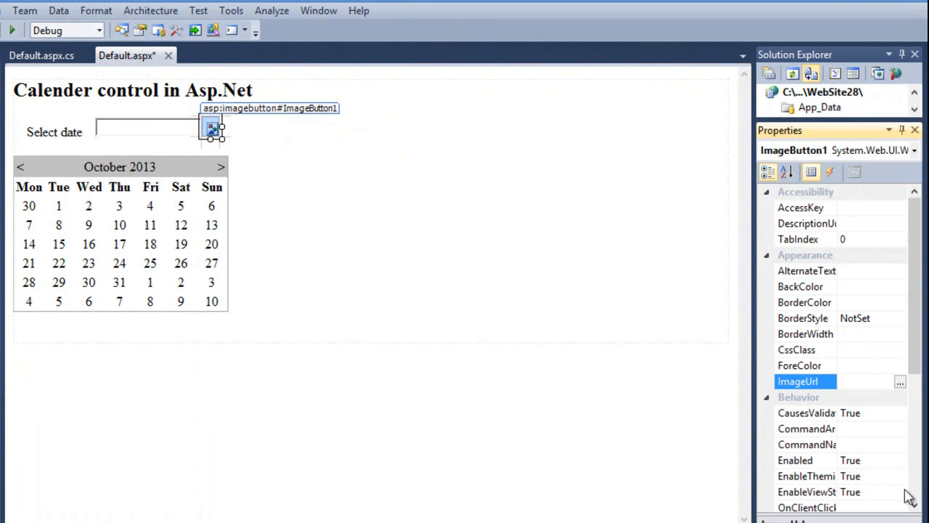
Set the image button's ImageUrl to calender.jpg.
click(899, 382)
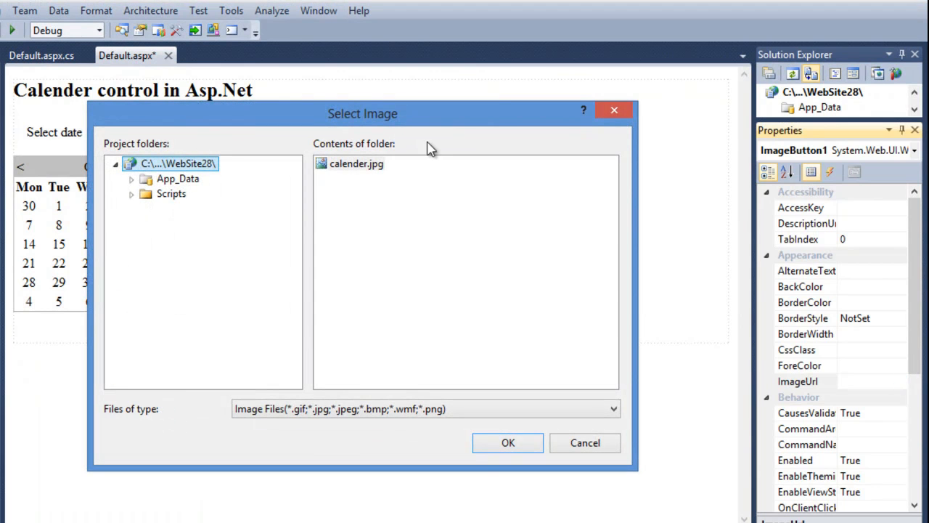
click(356, 164)
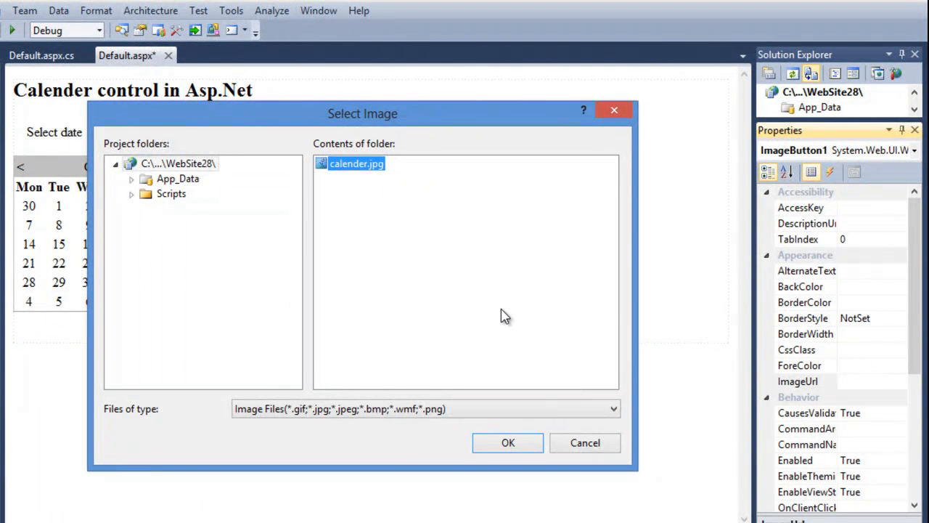
click(508, 442)
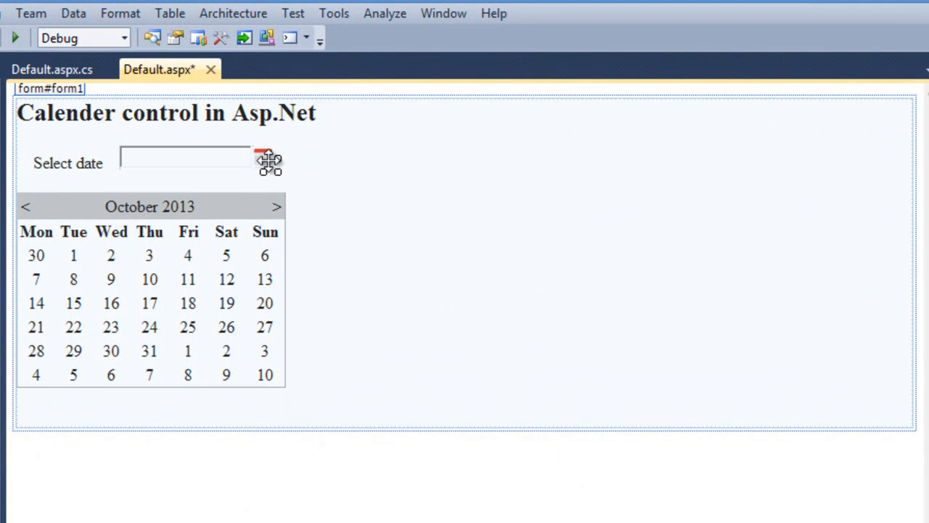
mouse_move(323, 202)
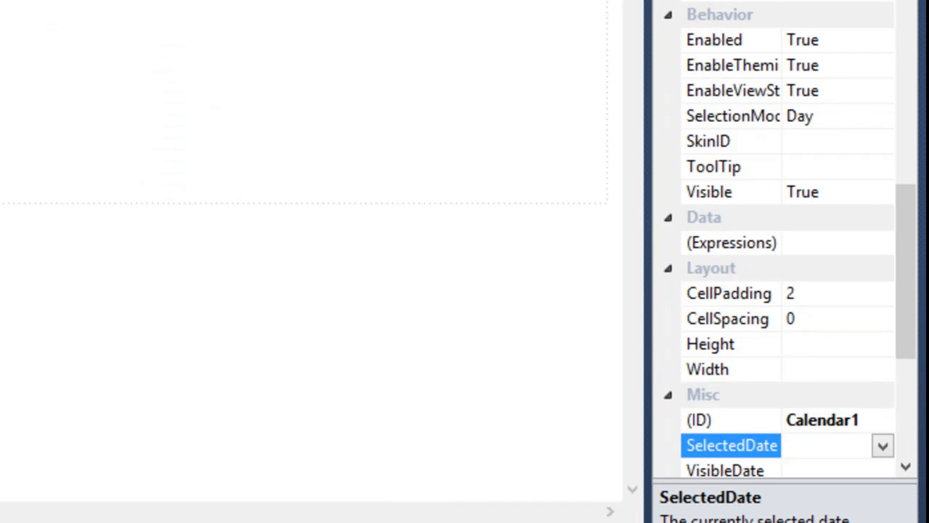
mouse_move(857, 211)
text(c)
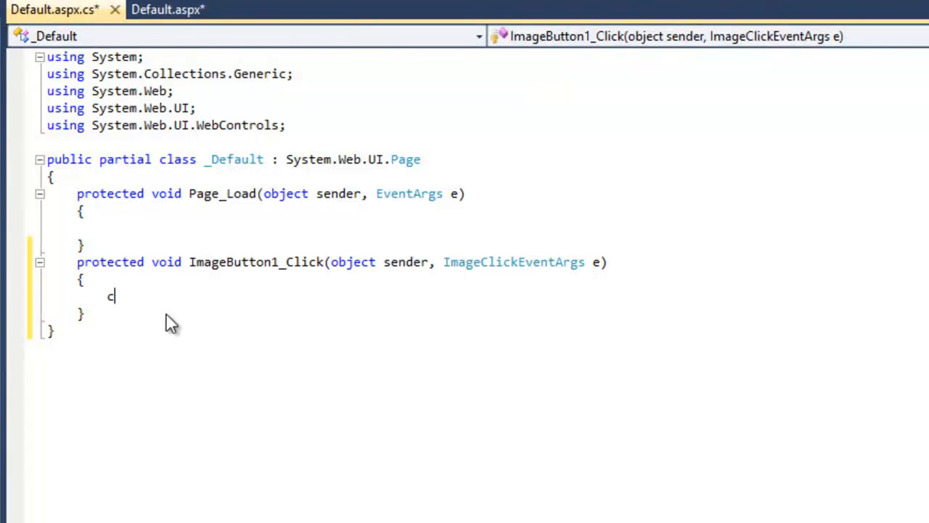
Add Calendar1.Visible = true; to ImageButton1_Click and return to Default.aspx design.
text(alendar1.Visible = true;)
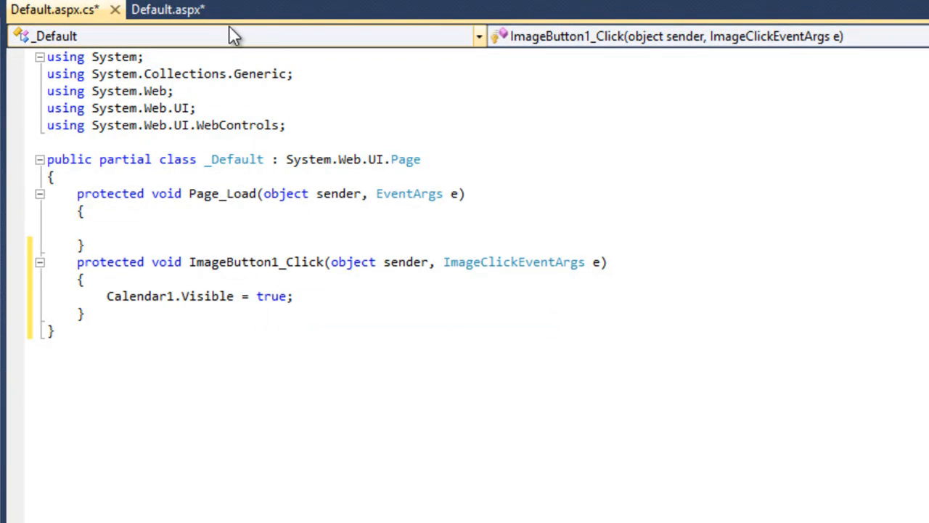
click(168, 9)
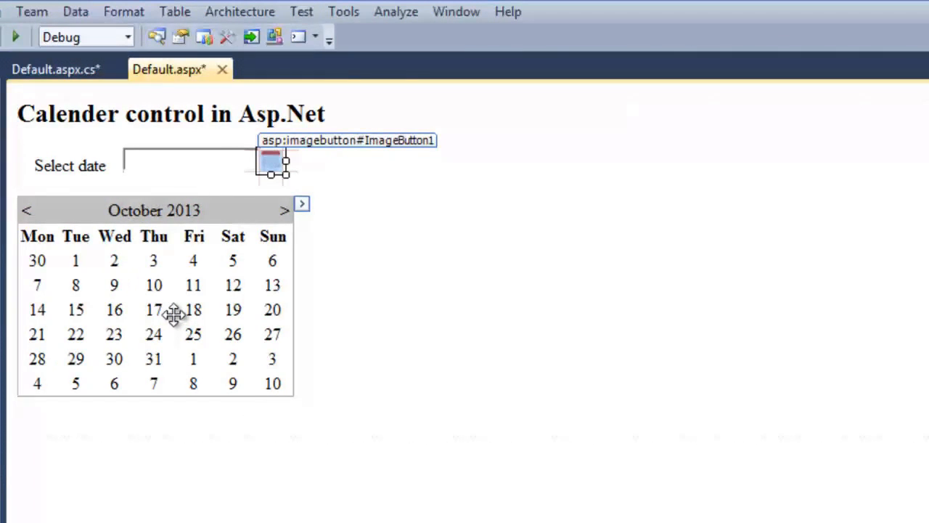
mouse_move(82, 240)
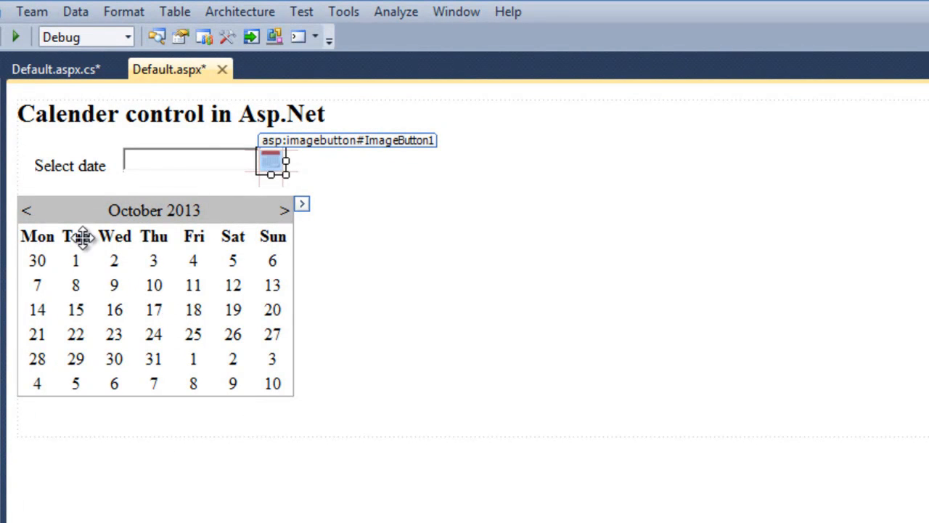
mouse_move(249, 318)
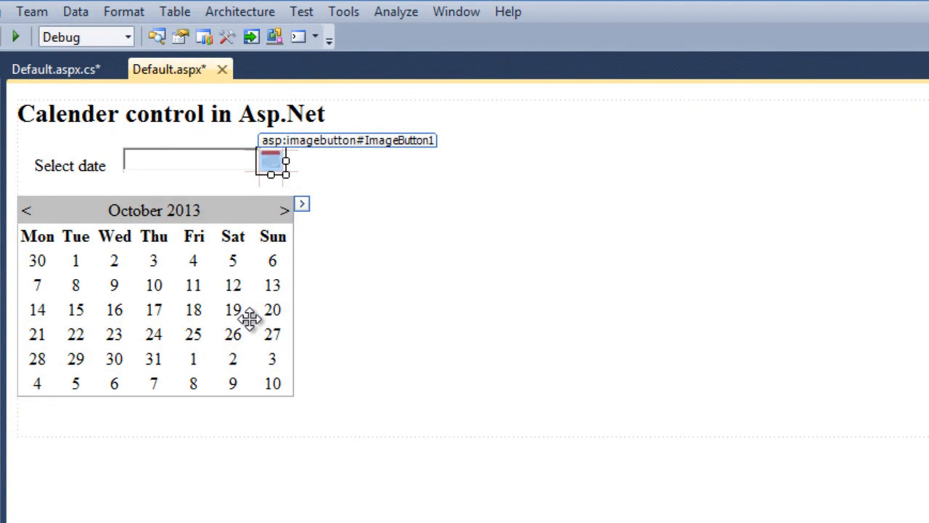
Double-click the calendar to generate the Calendar1_SelectionChanged handler.
click(51, 69)
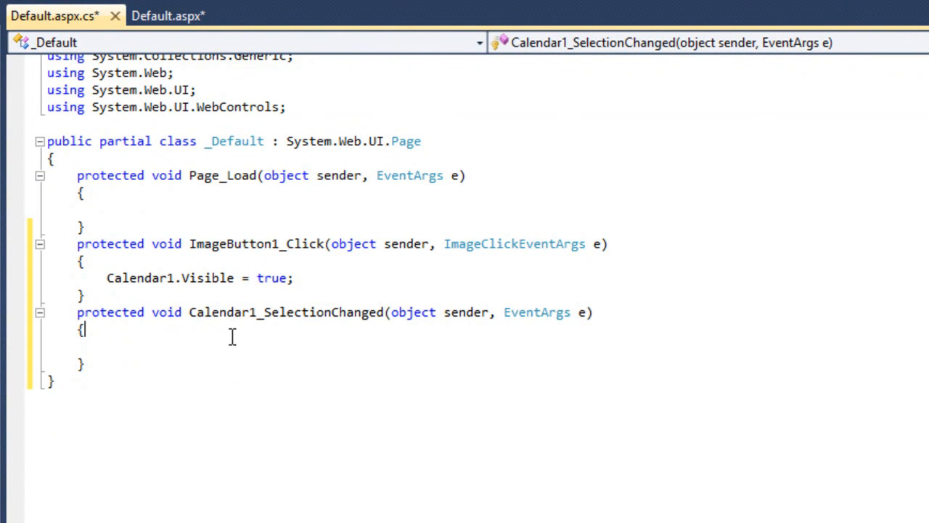
Write TextBox1.Text = Calendar1.SelectedDate.ToShortDateString(); in the selection handler.
key(Return)
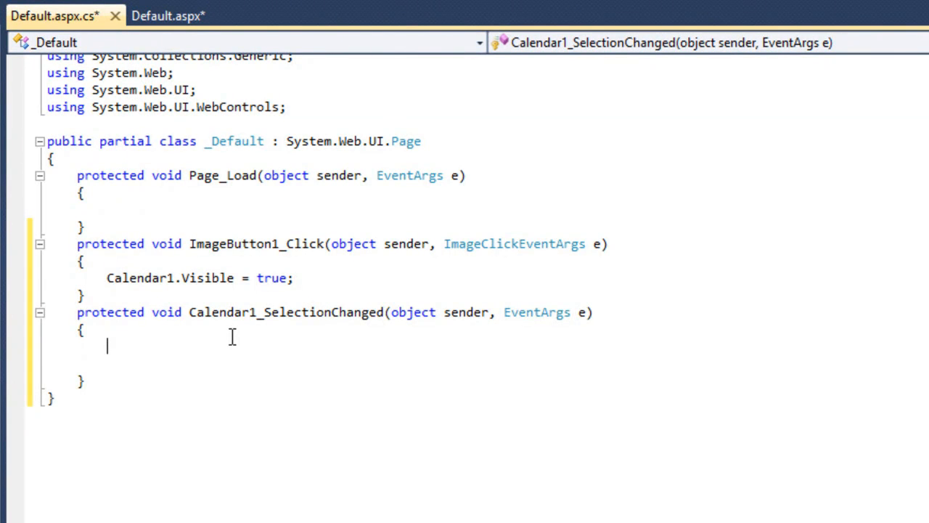
text(text)
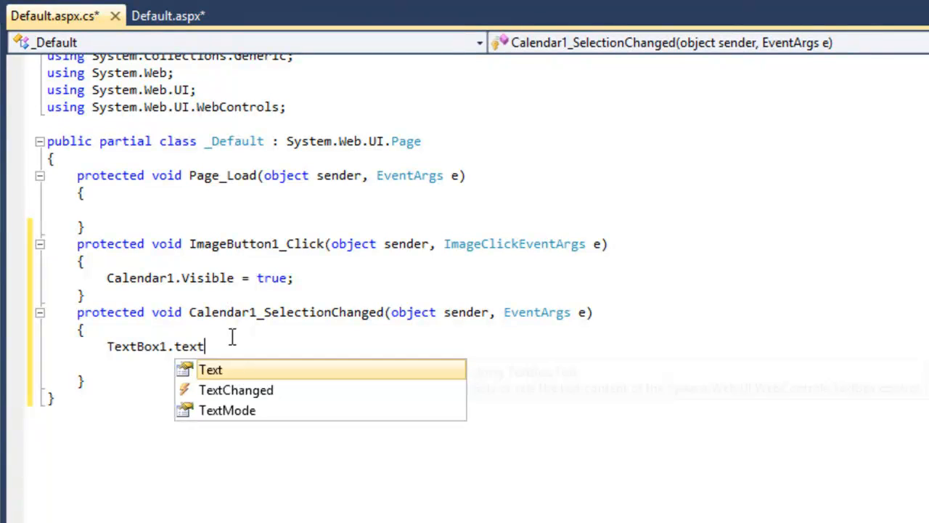
text(=cal)
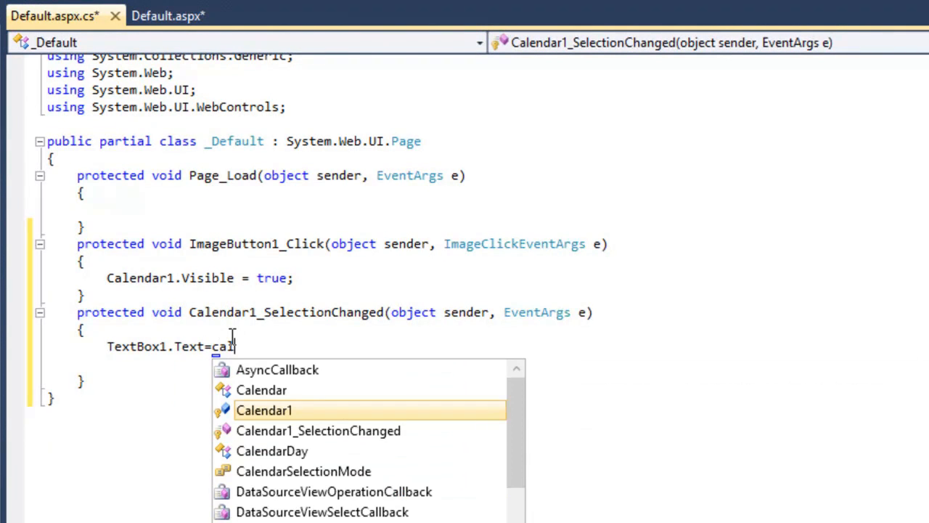
text(Calendar1.selectedDate)
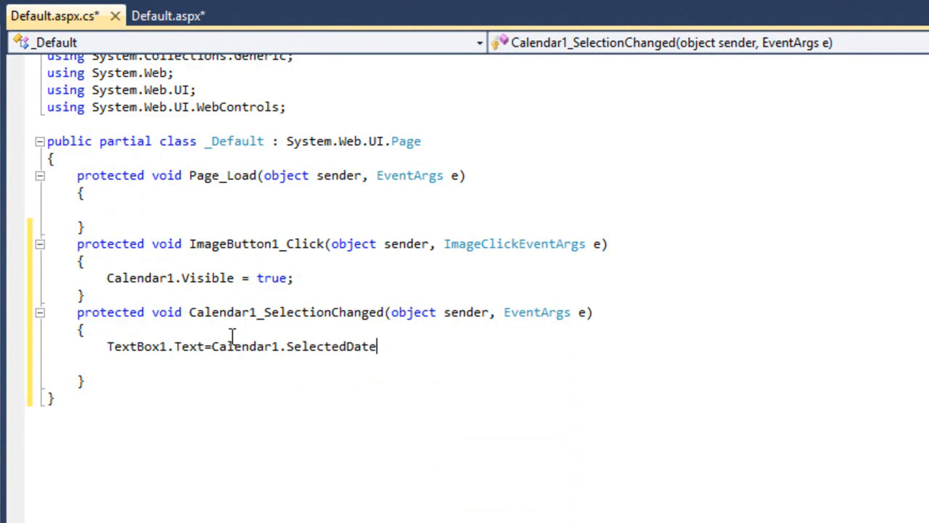
text(.to)
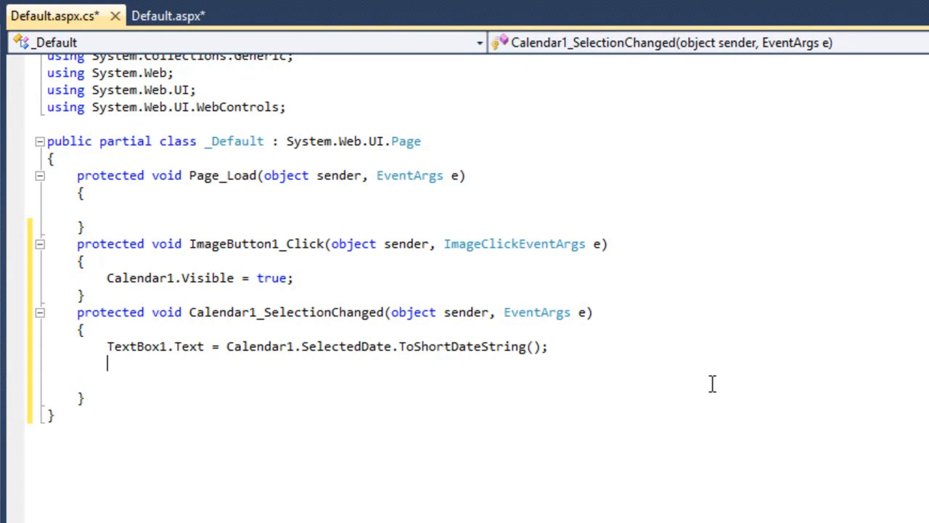
Add Calendar1.Visible = false; to hide the calendar after selection.
text(Calendar1.)
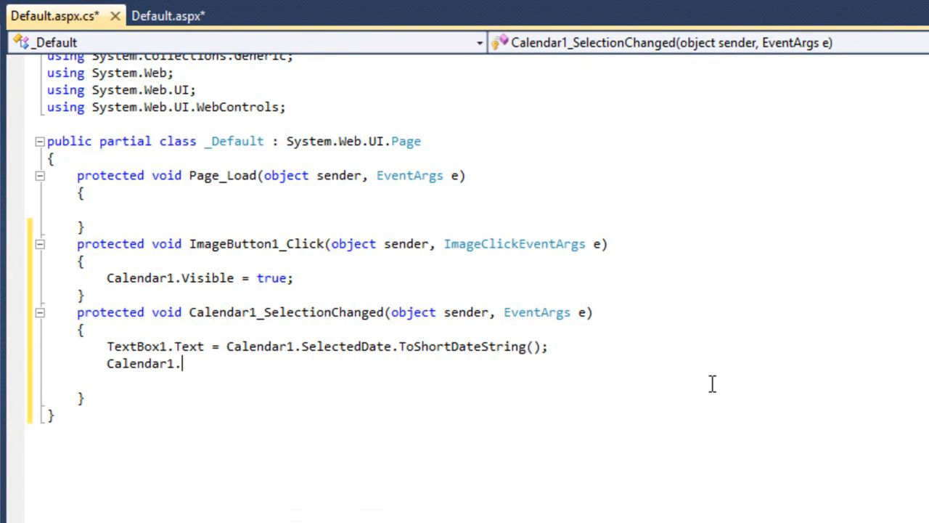
text(Visible)
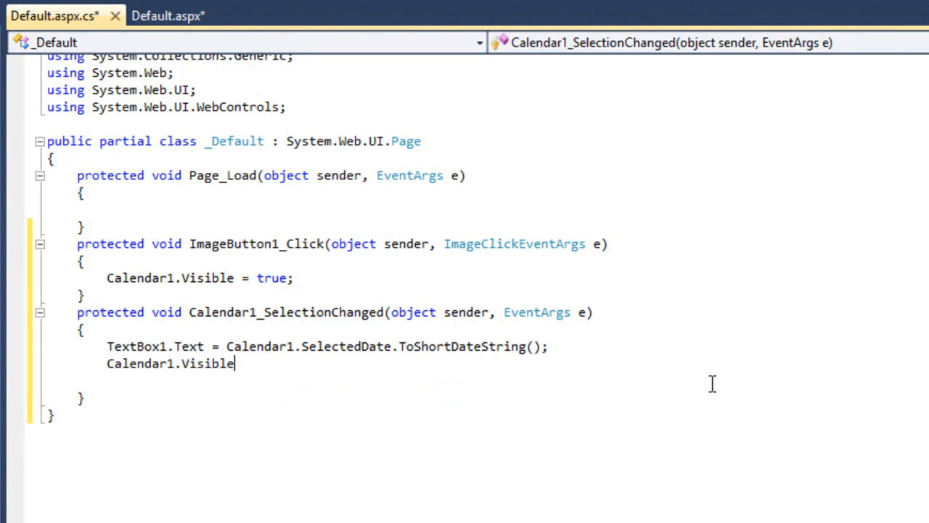
text(= false;)
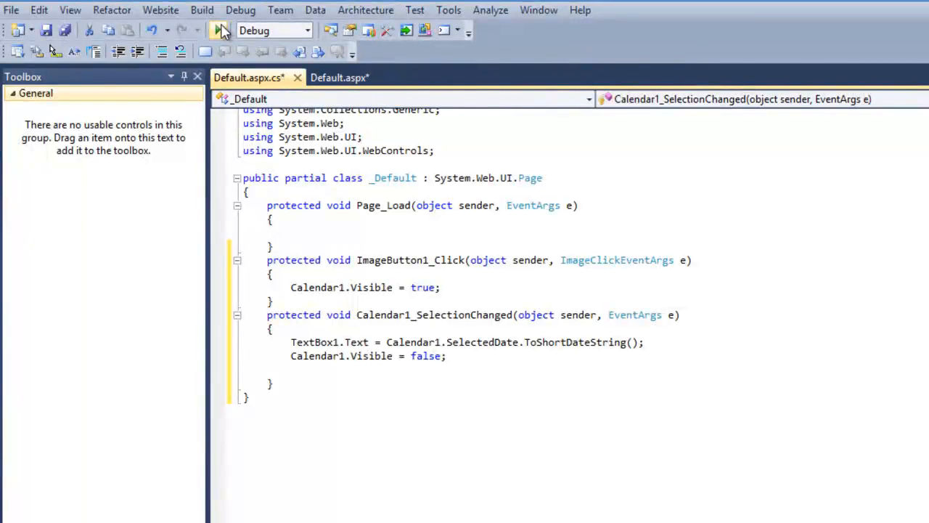
Start debugging, allowing Web.config to be modified to enable debugging.
click(217, 30)
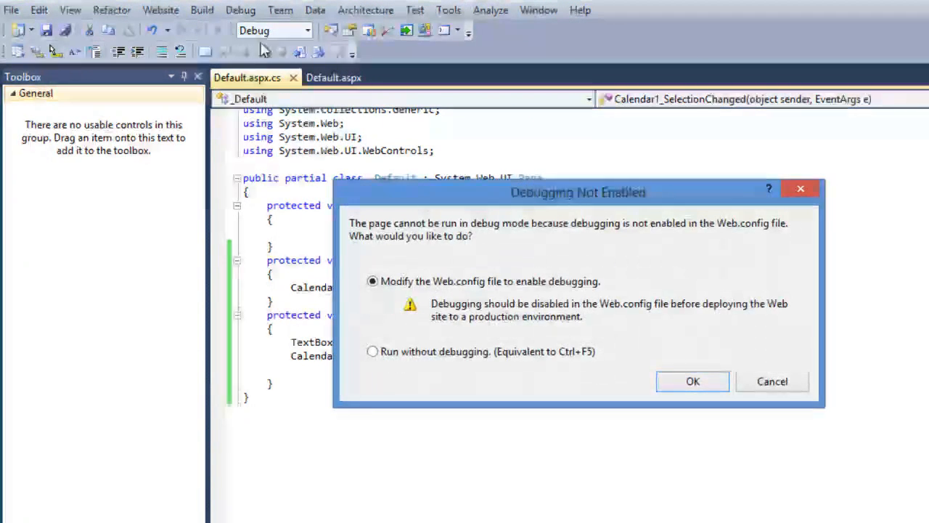
click(692, 381)
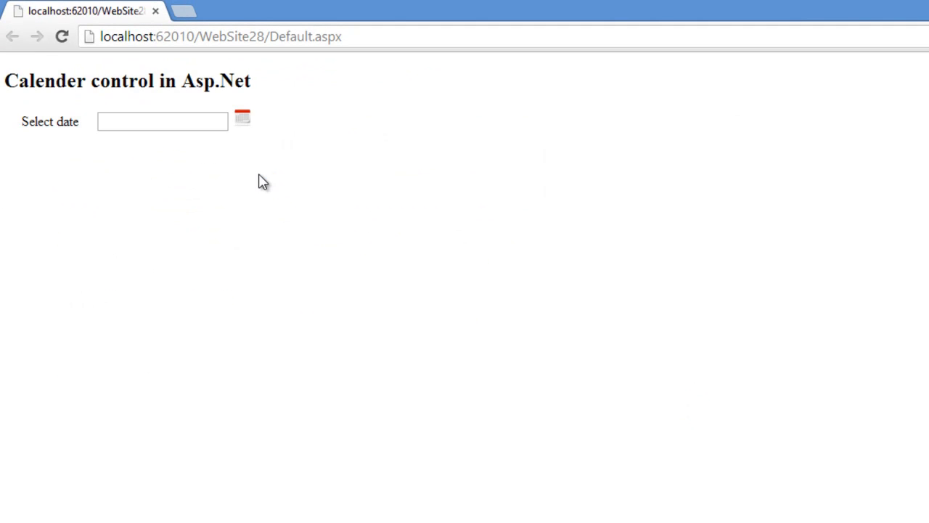
mouse_move(268, 140)
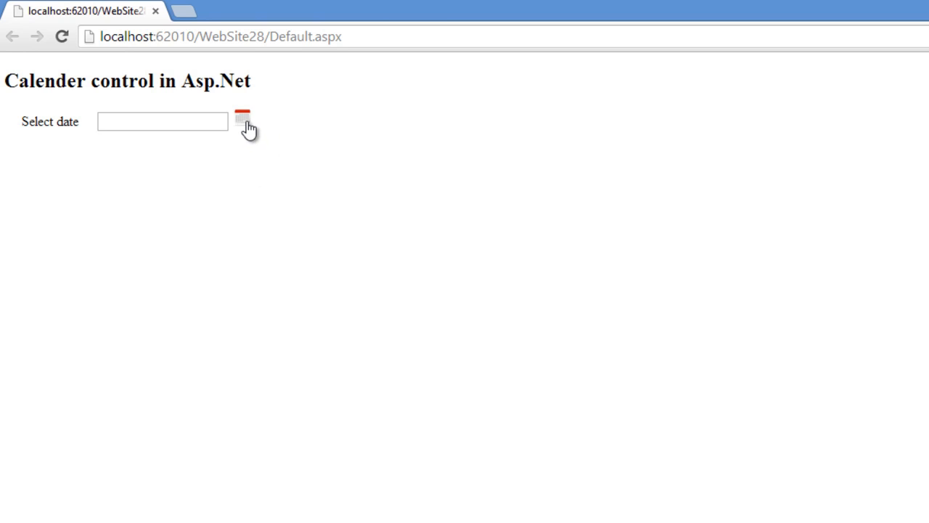
Open the calendar via the image button and pick October 10, 2013.
click(242, 118)
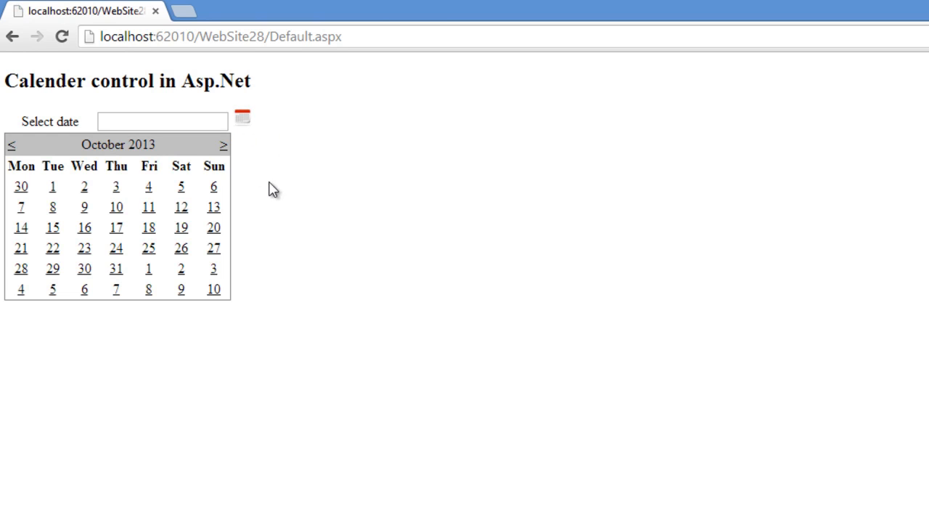
mouse_move(115, 207)
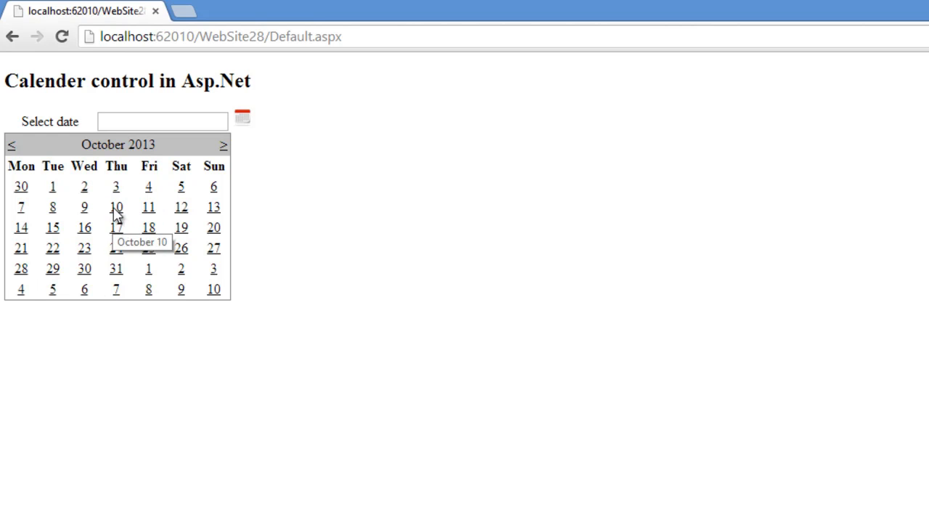
click(115, 207)
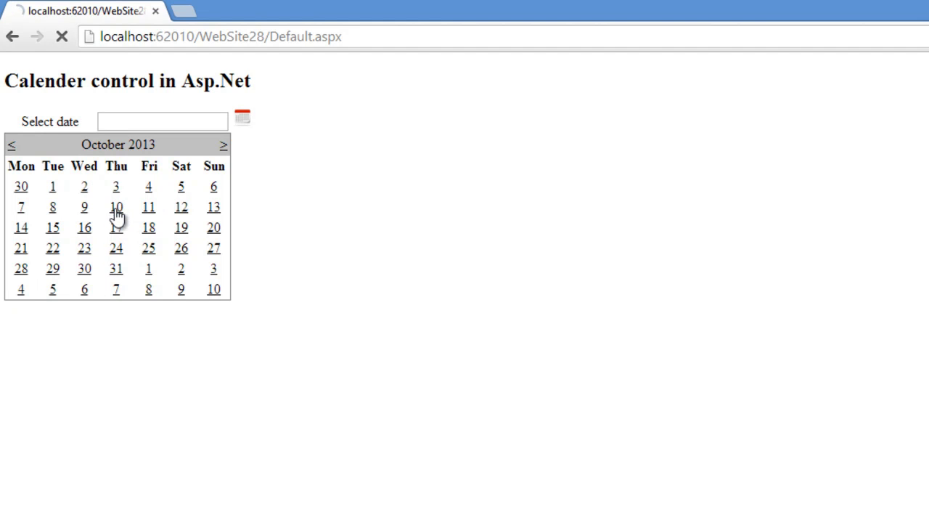
click(116, 207)
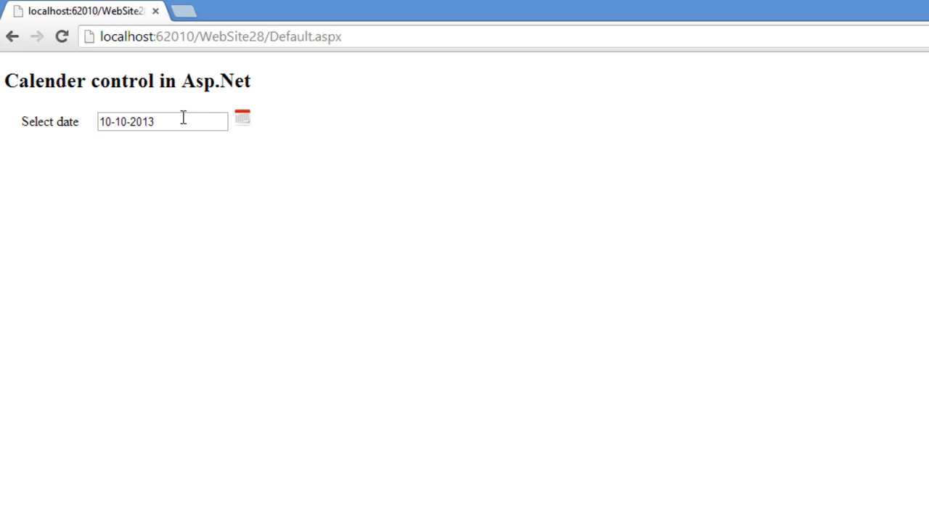
mouse_move(155, 129)
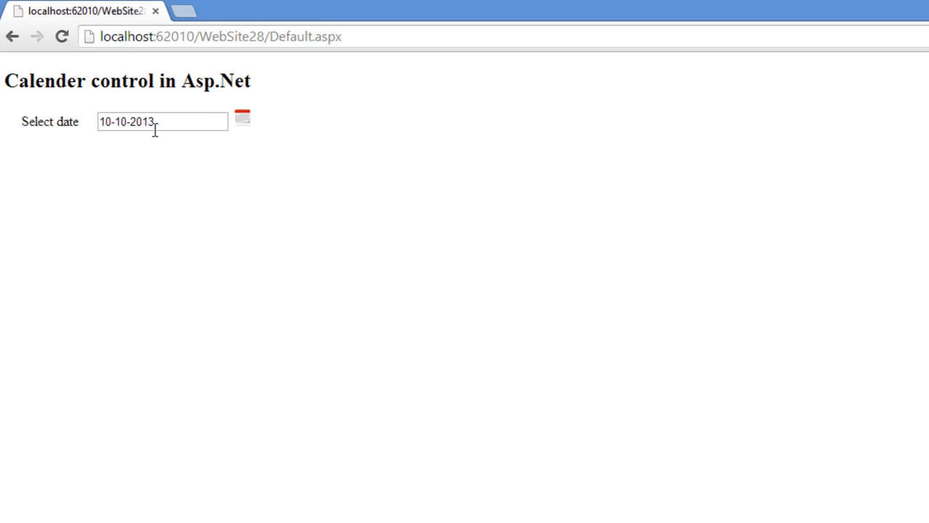
mouse_move(162, 153)
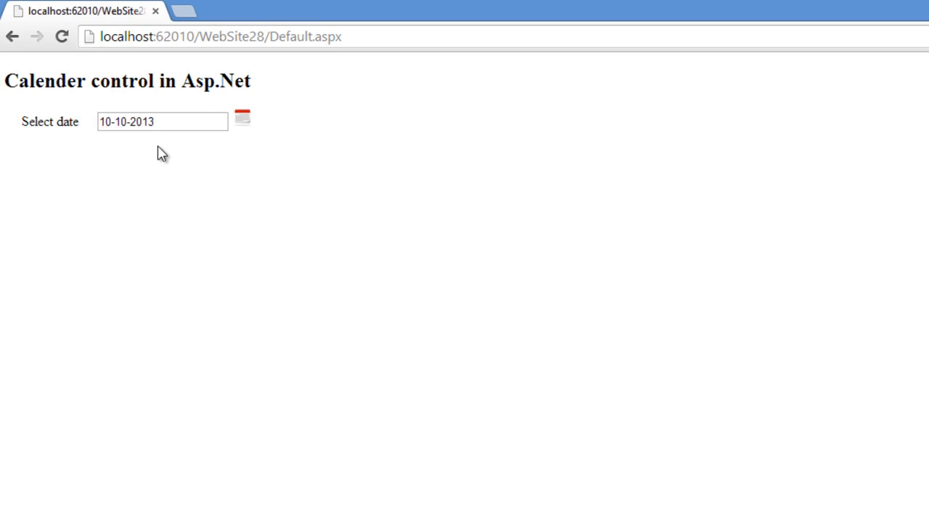